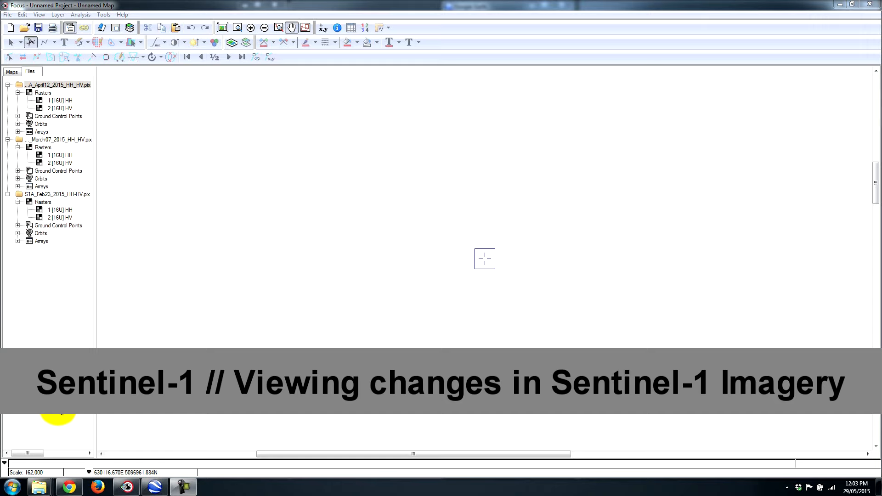
Display the February 23 HH raster as a north-up grayscale image.
left_click(42, 202)
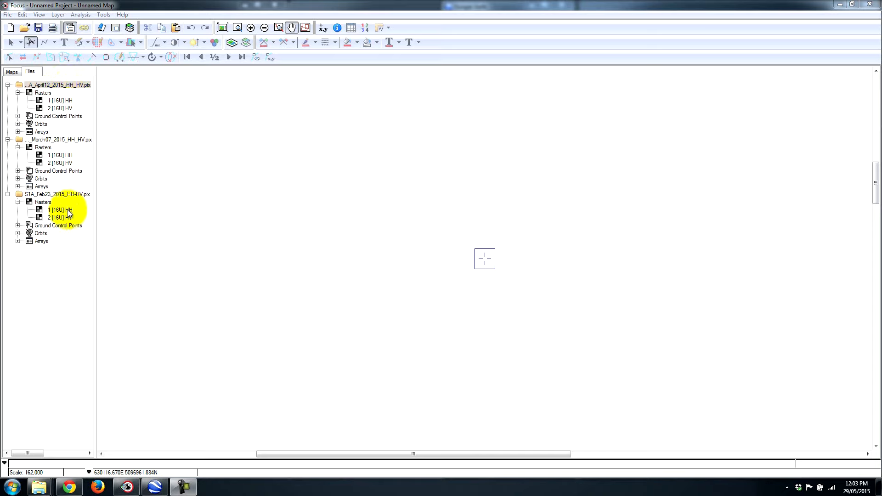
left_click(57, 210)
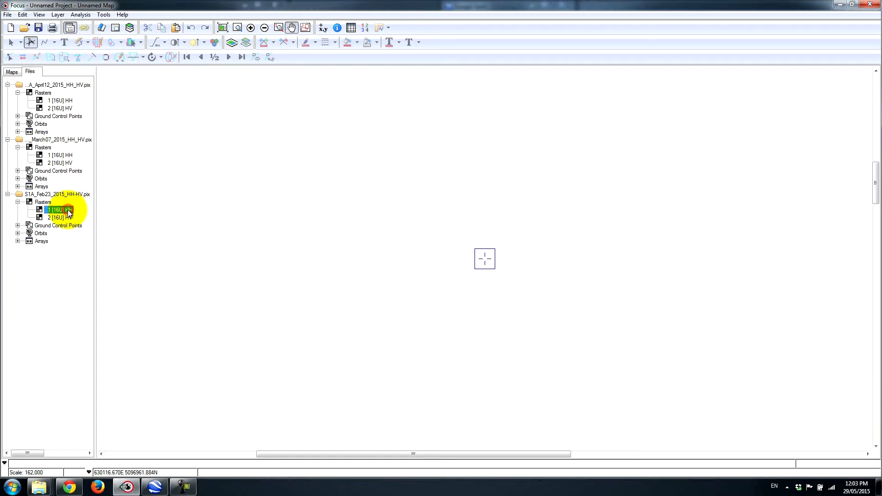
right_click(55, 210)
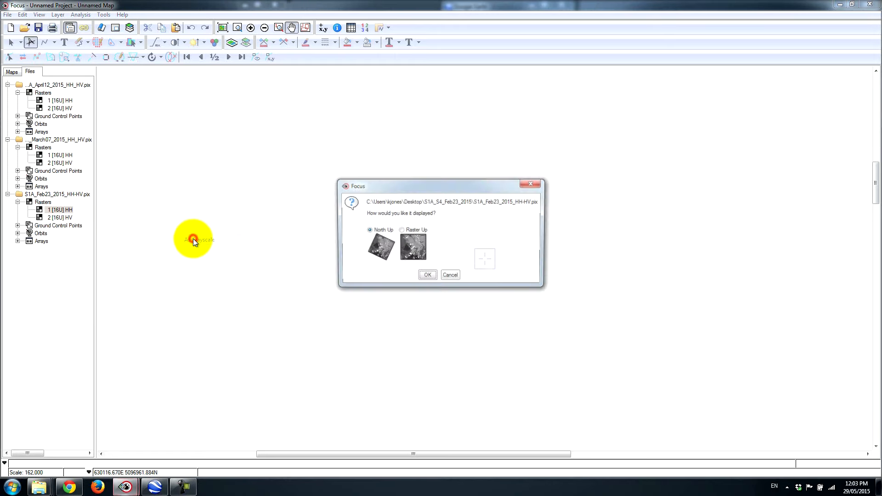
left_click(427, 275)
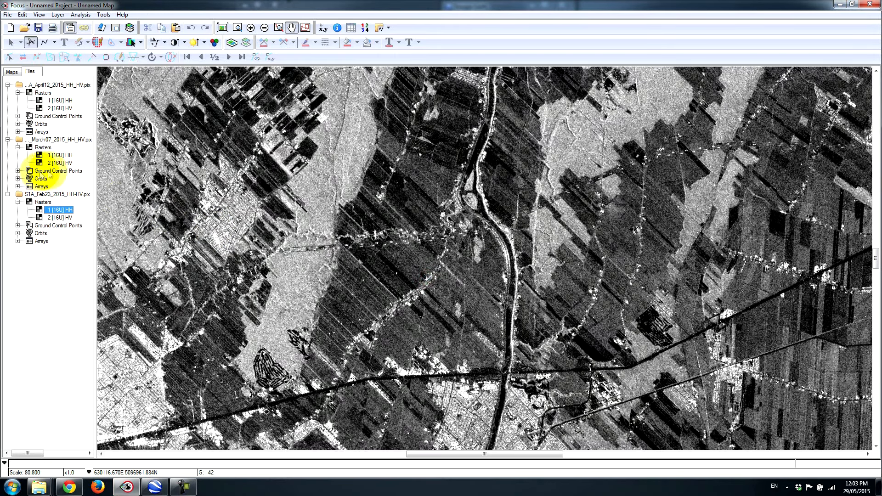
Display the March 7 and then April 12 HH rasters as grayscale images.
right_click(60, 155)
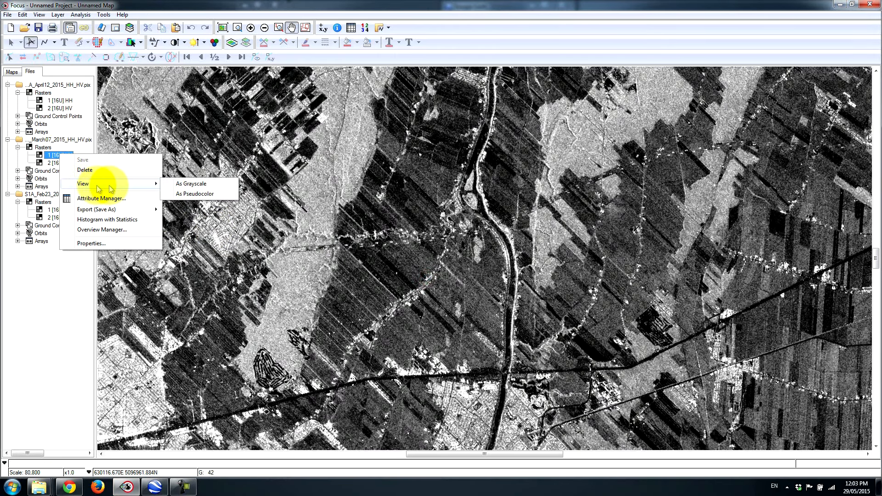
left_click(191, 183)
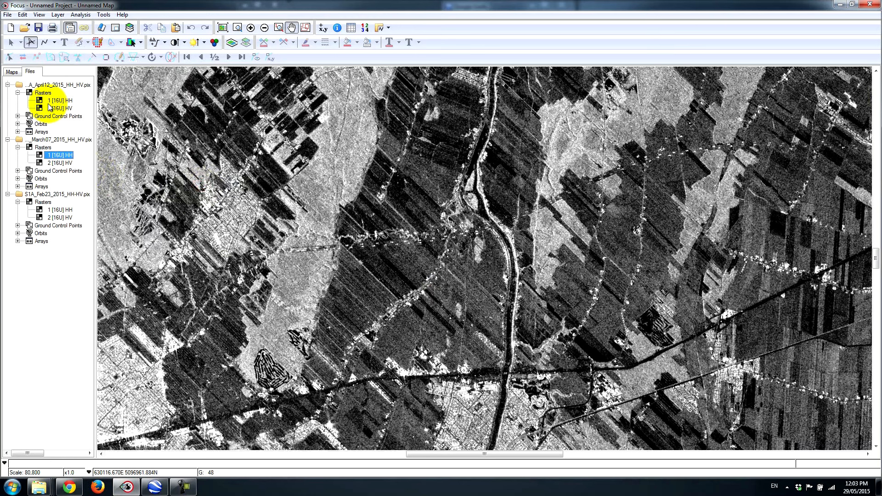
right_click(54, 100)
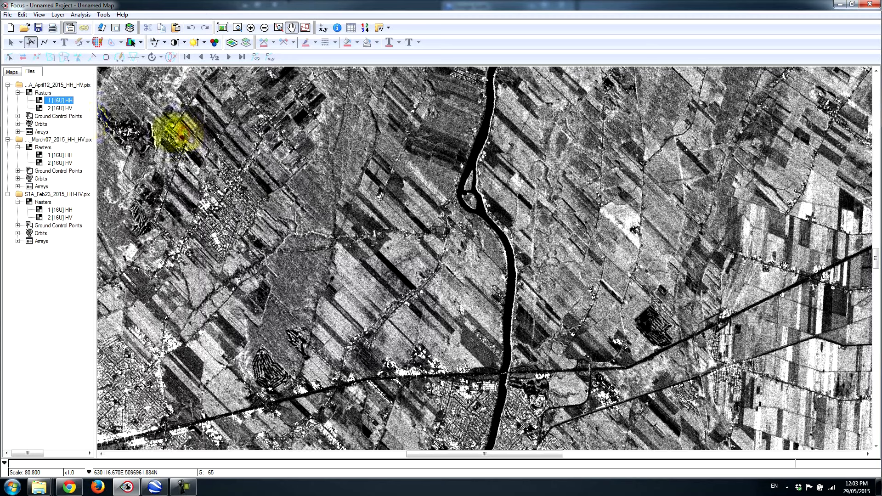
left_click(11, 72)
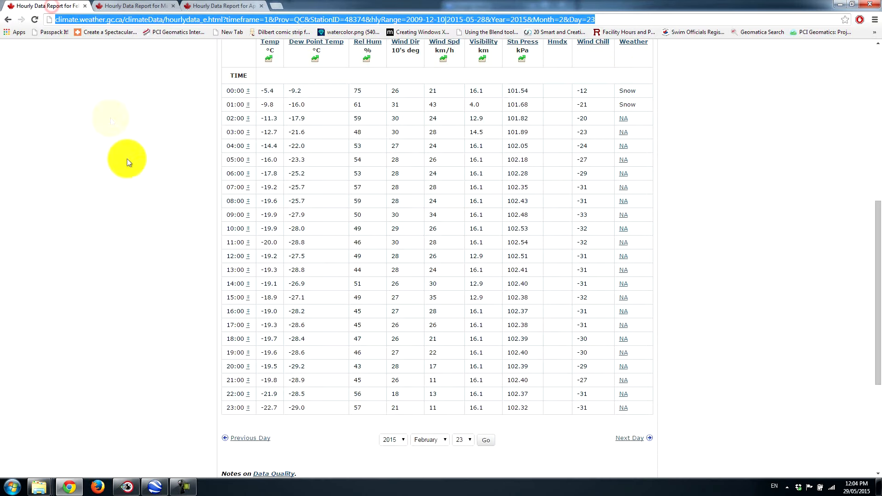
Scroll through the Montreal Hourly Data Report tabs for Feb 23, Mar 7 and Apr 12, 2015.
scroll("up", 3)
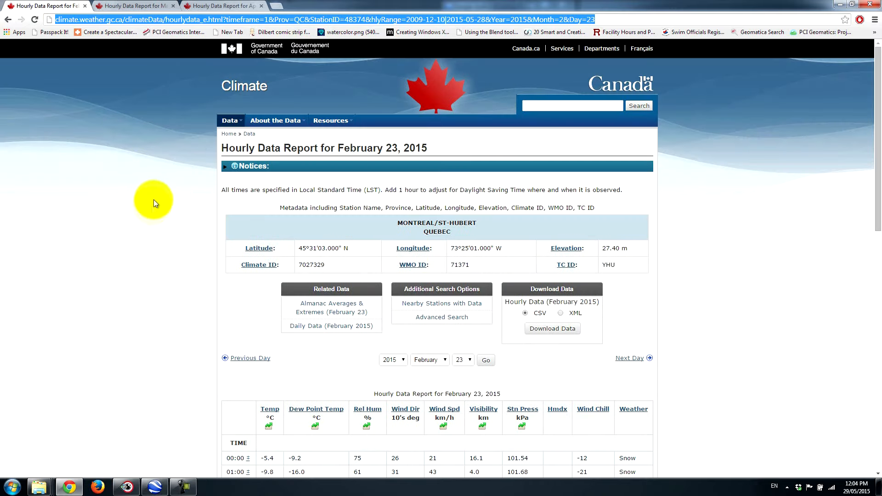
mouse_move(146, 231)
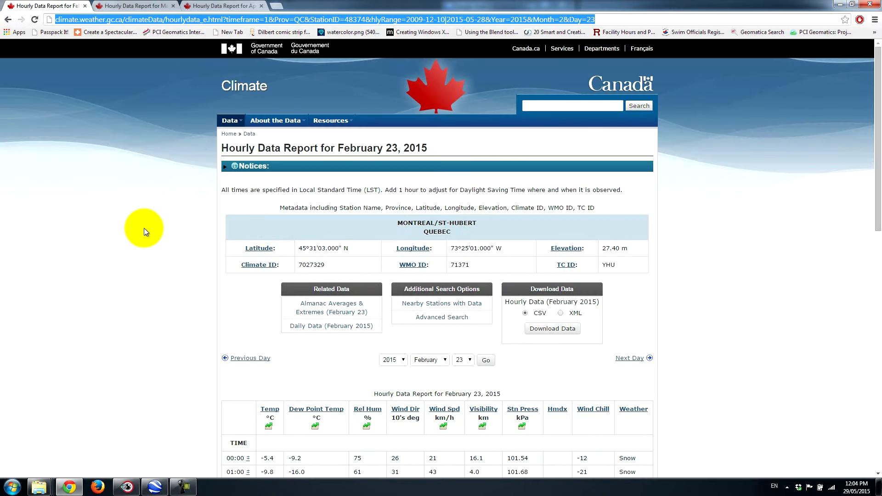
scroll("down", 3)
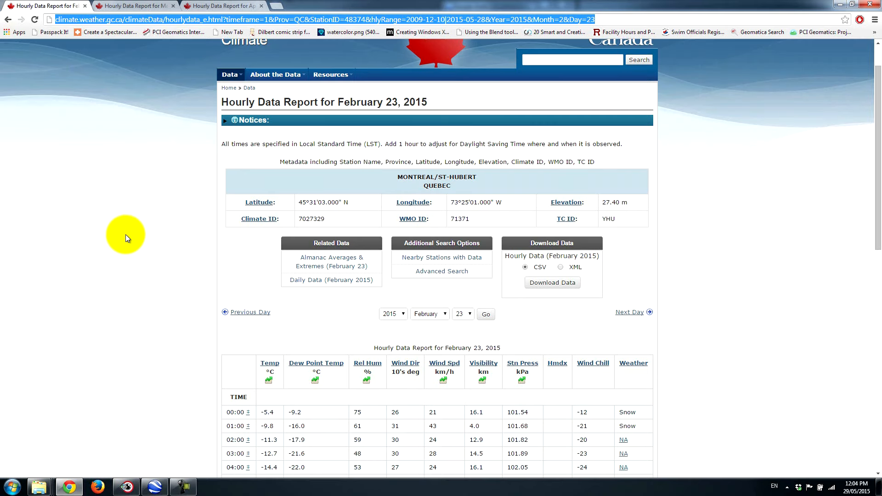
scroll("down", 3)
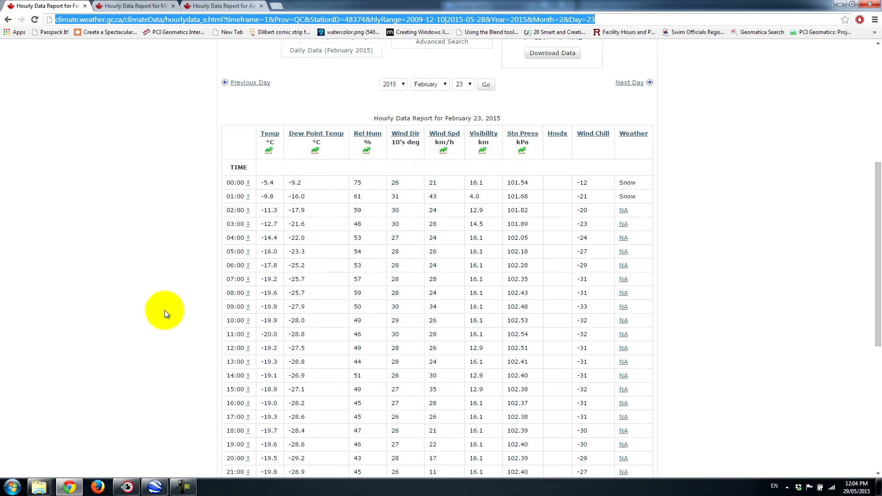
scroll("down", 3)
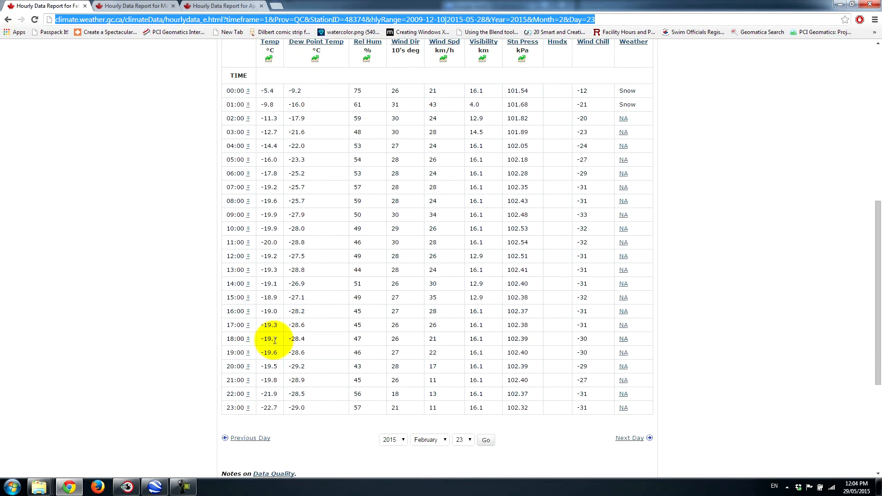
left_click(135, 5)
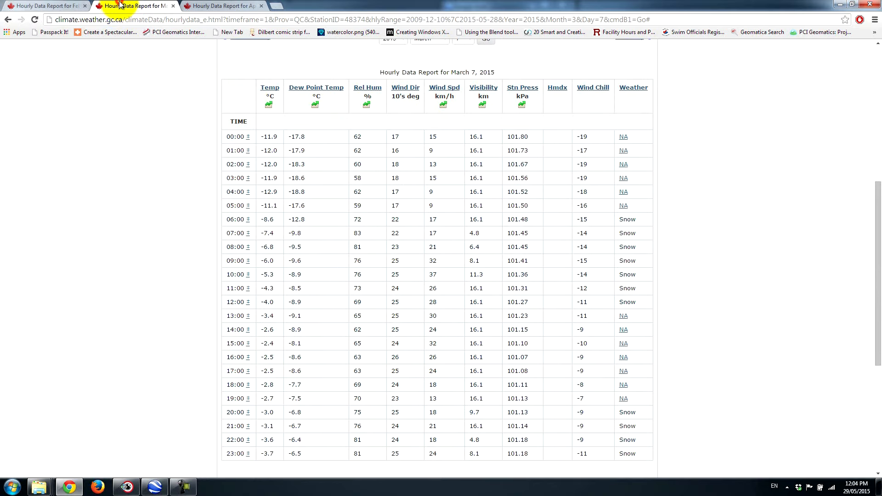
scroll("up", 3)
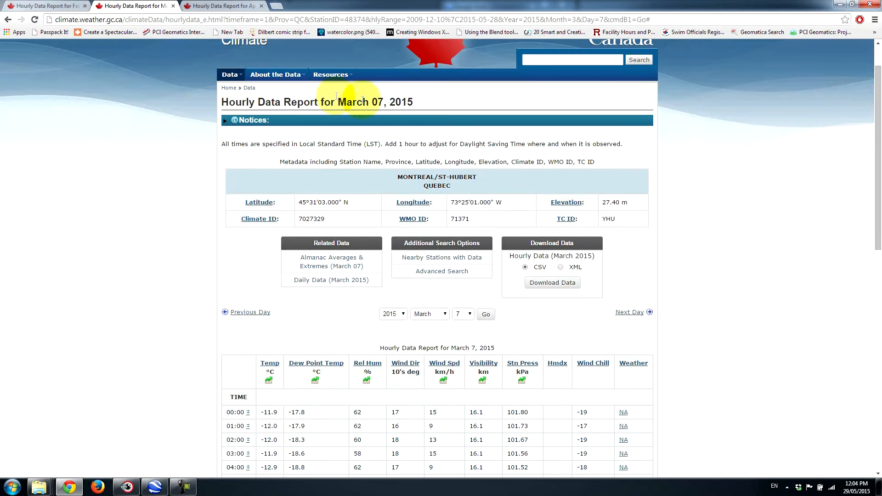
scroll("down", 3)
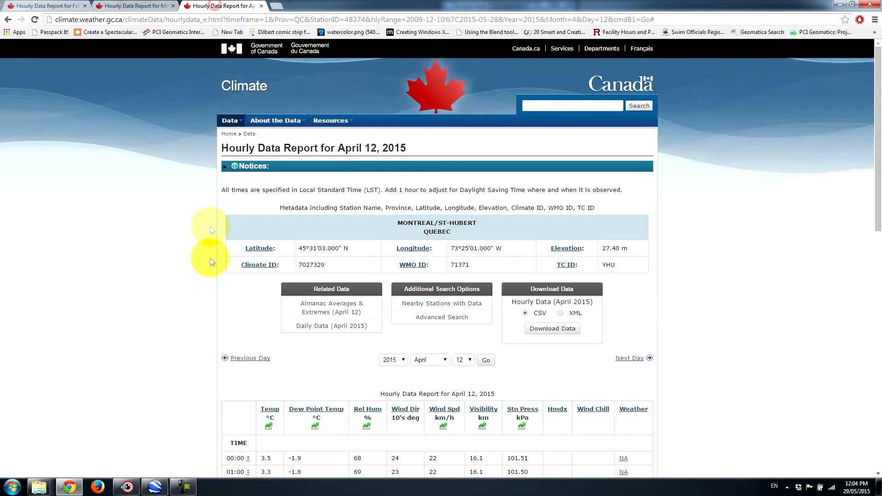
scroll("down", 3)
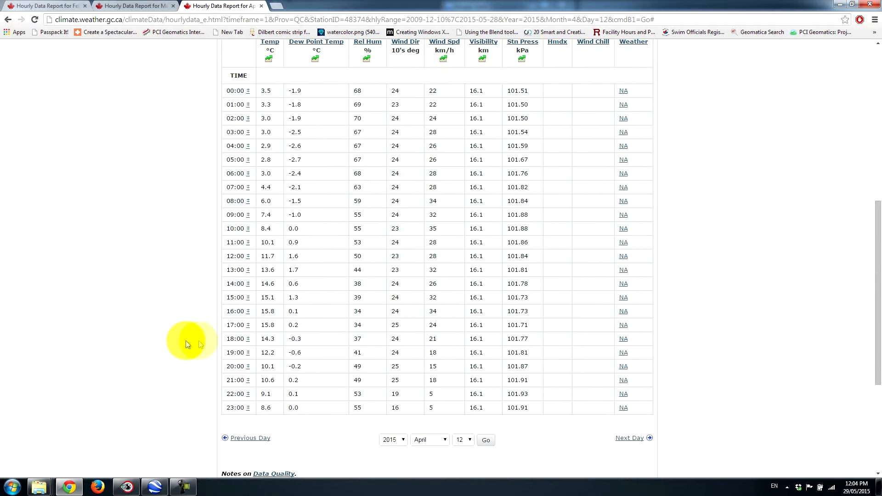
mouse_move(276, 342)
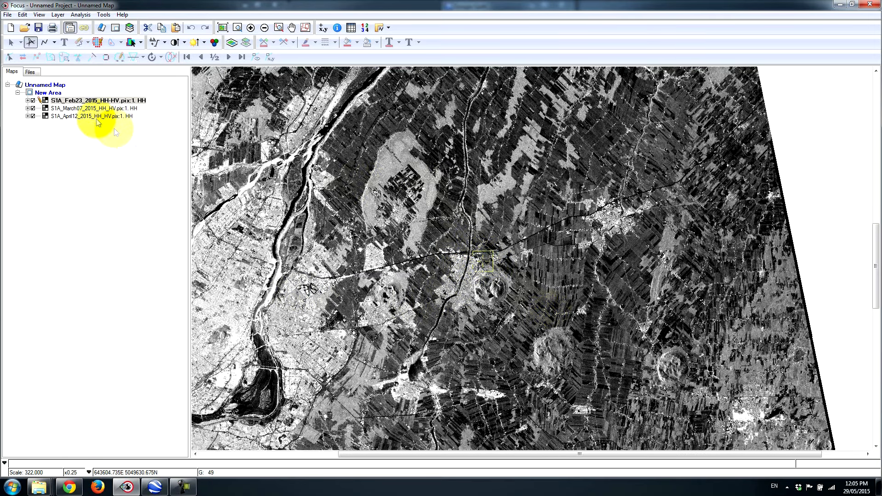
mouse_move(60, 146)
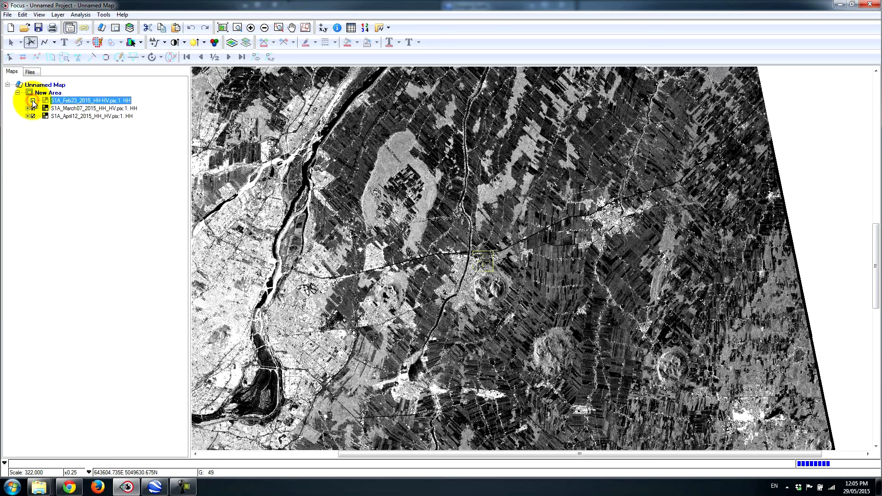
Toggle the Feb23, March07 and April12 HH layer checkboxes to compare the dates.
left_click(32, 100)
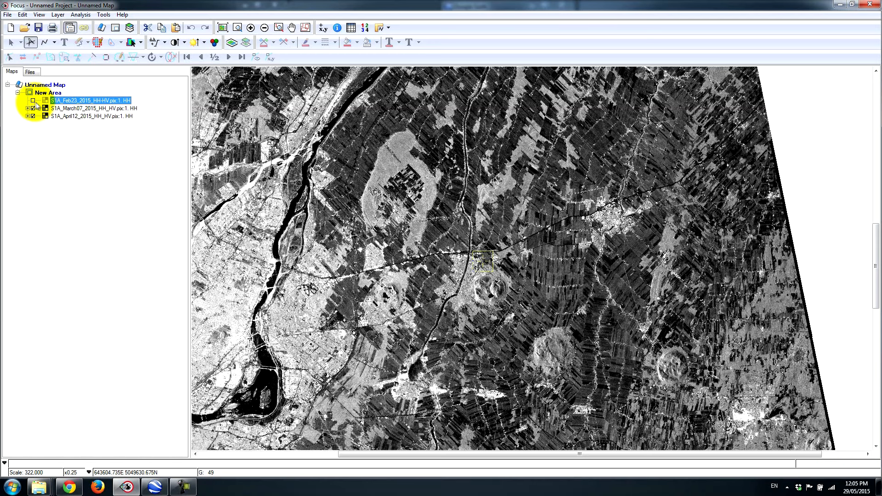
left_click(33, 100)
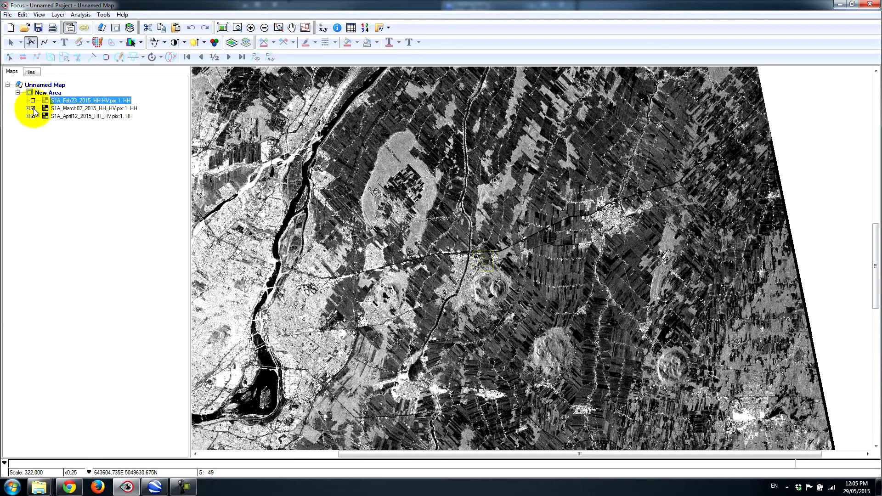
left_click(33, 108)
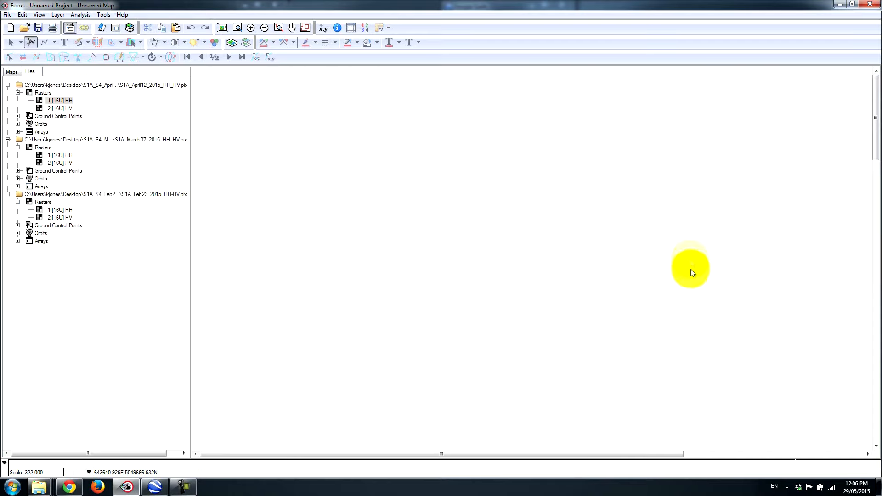
mouse_move(684, 288)
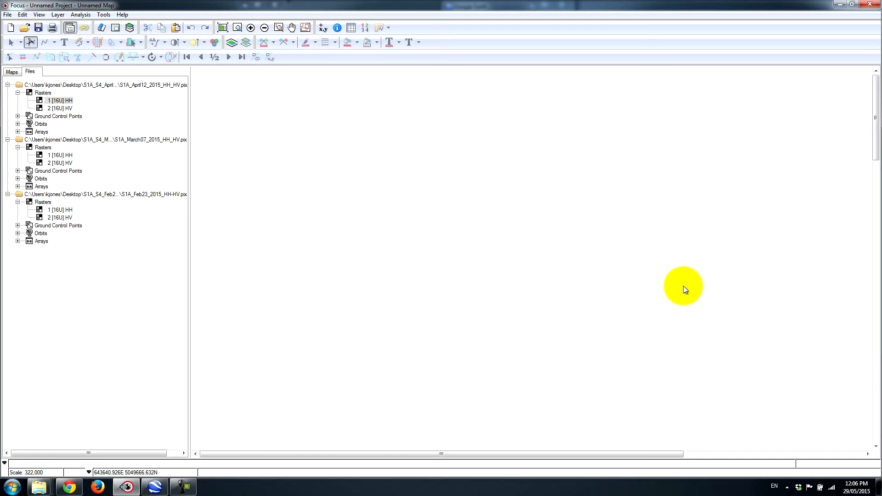
mouse_move(672, 298)
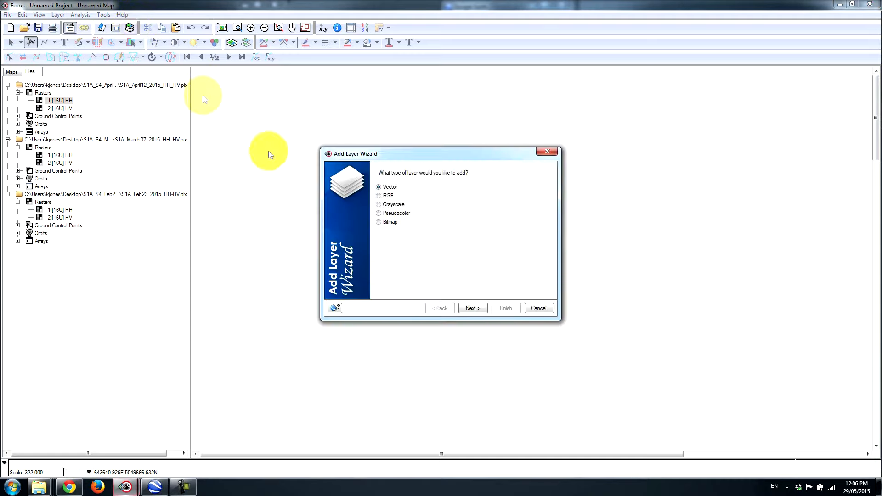
Create a north-up RGB layer: Feb23 HH in red, March07 HH in green and blue.
left_click(379, 195)
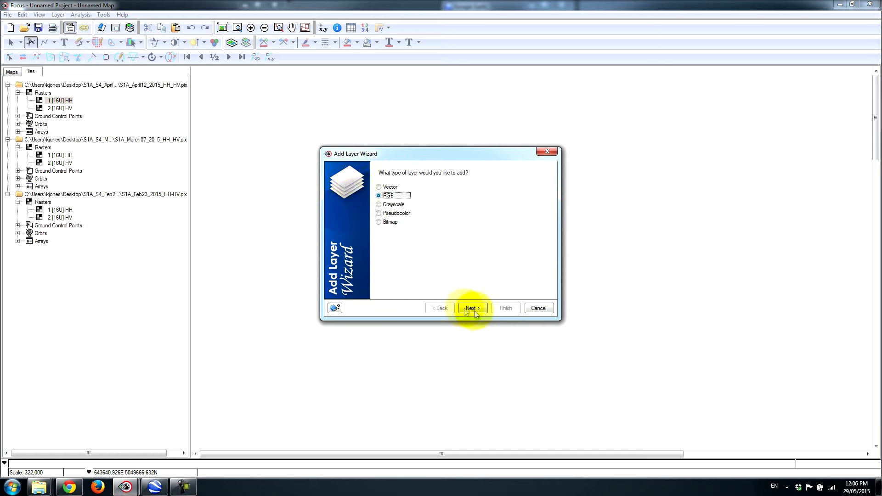
left_click(472, 308)
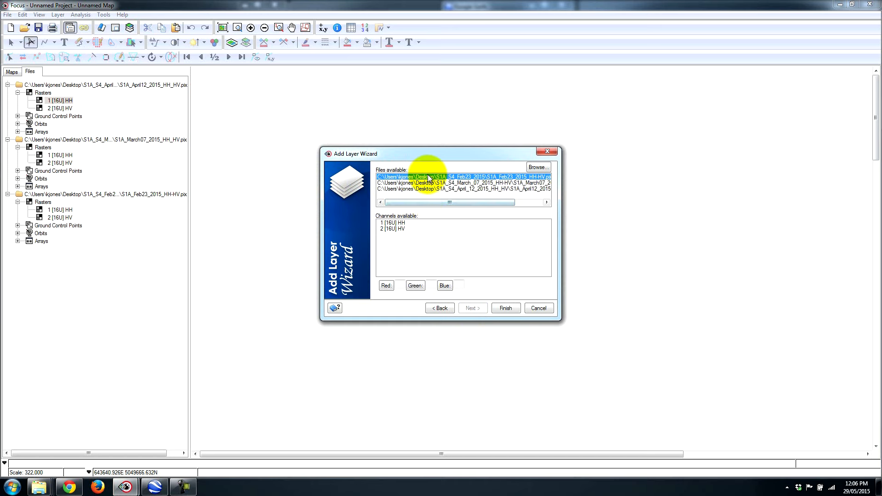
mouse_move(404, 225)
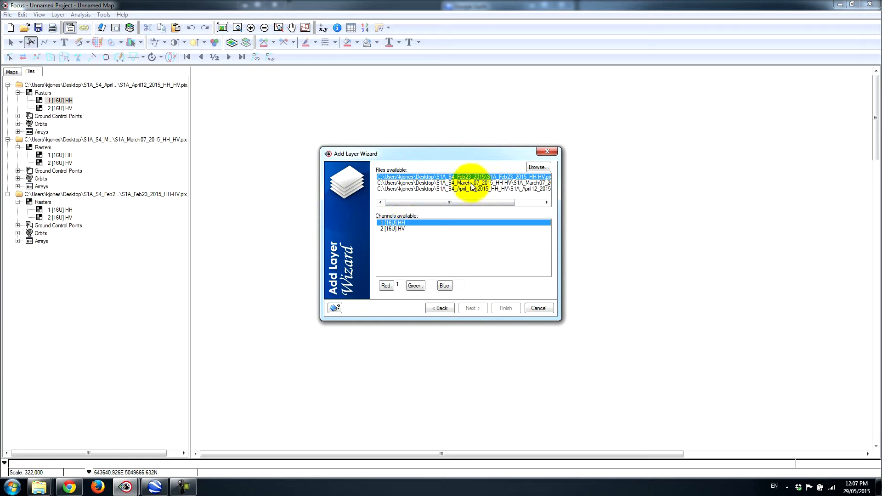
left_click(464, 182)
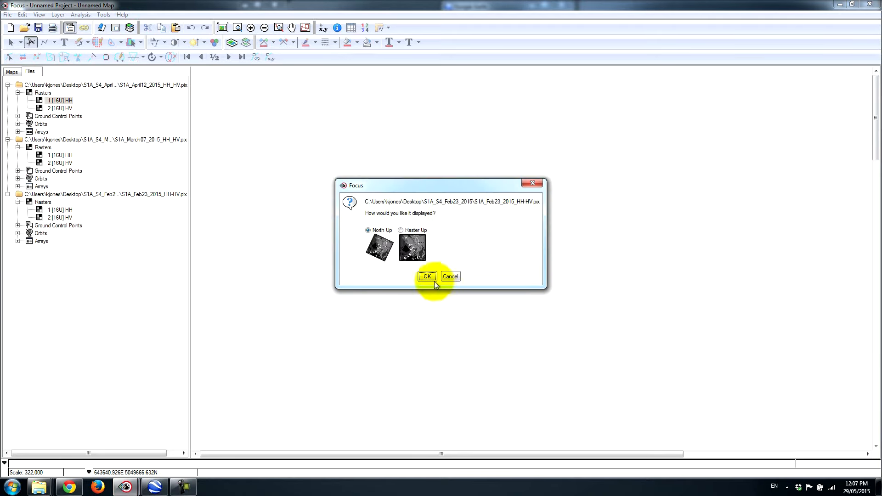
left_click(427, 277)
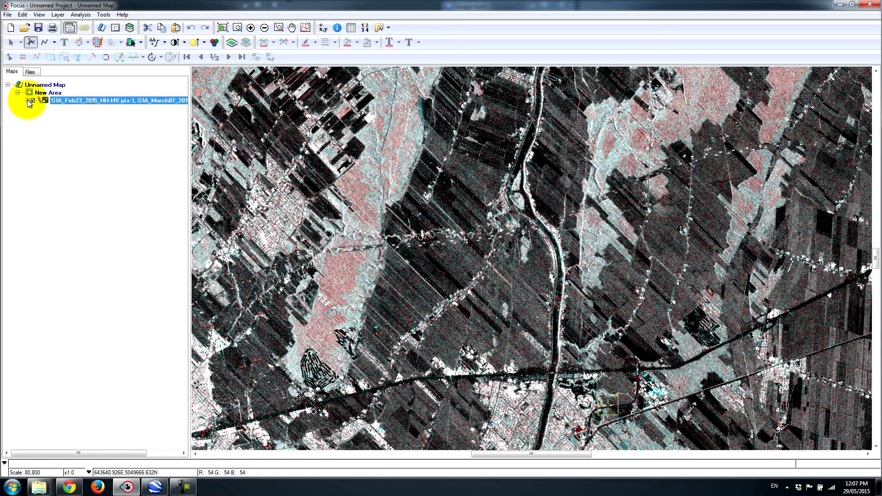
Expand the RGB layer to show its Feb23 red and March07 green/blue channels.
left_click(32, 100)
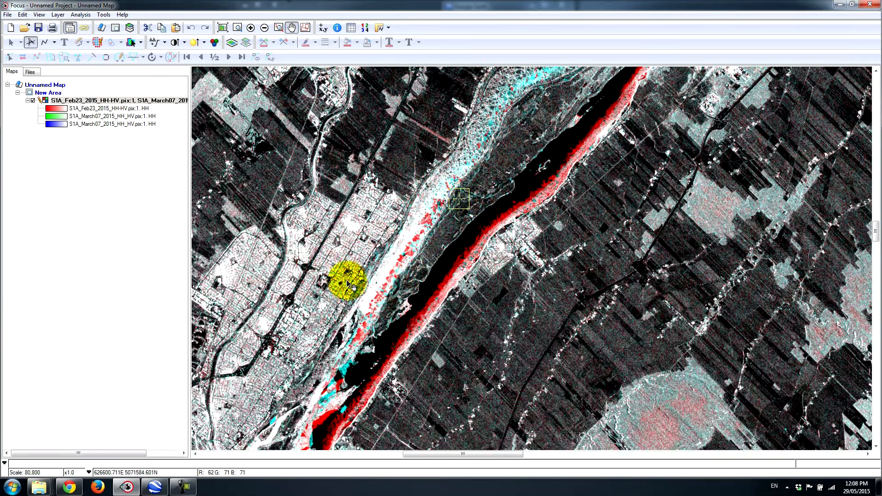
mouse_move(223, 27)
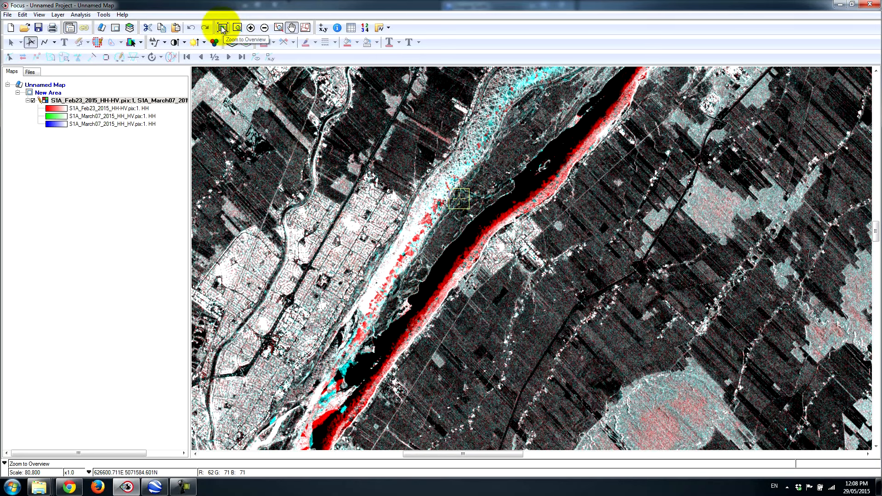
Zoom to the overview, then zoom in on the river beside the city.
left_click(222, 28)
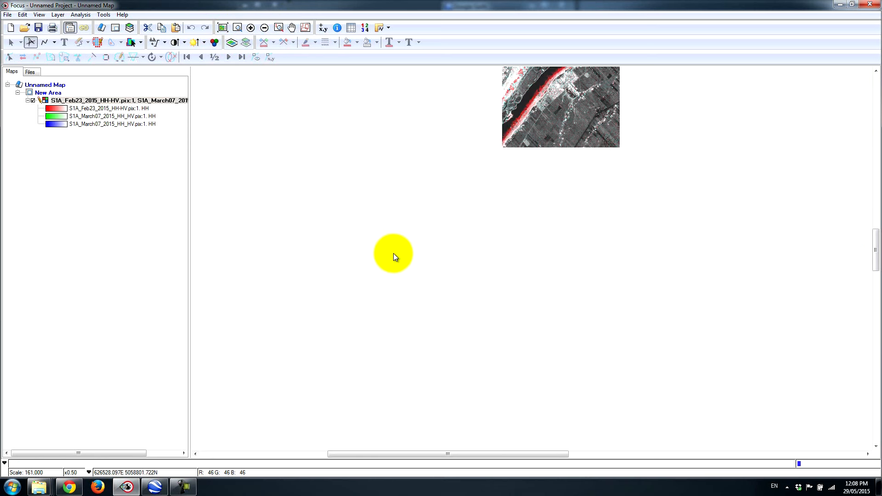
left_click(154, 42)
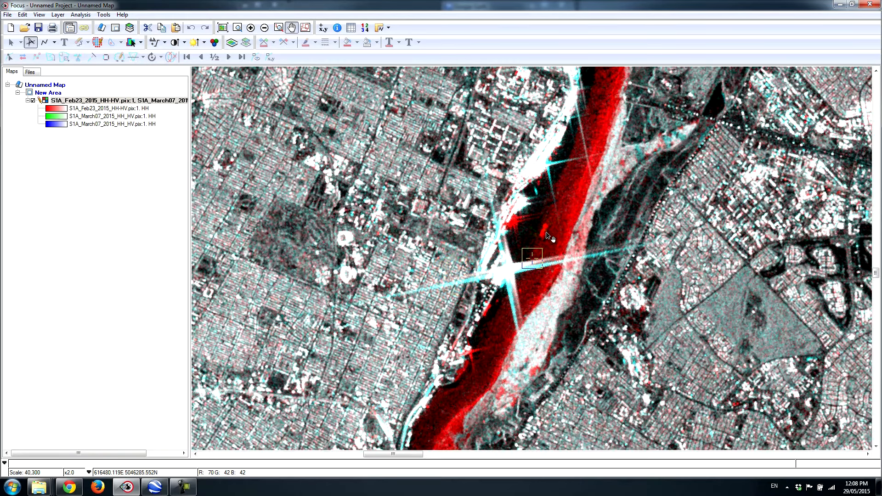
mouse_move(544, 234)
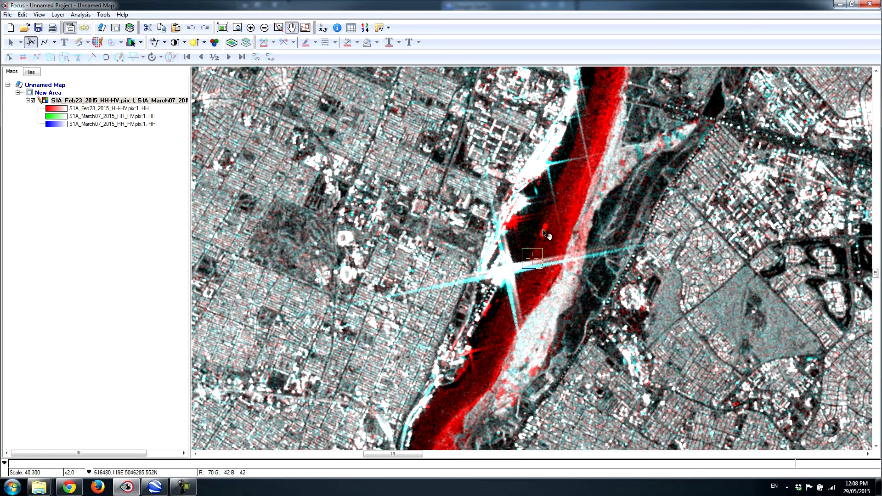